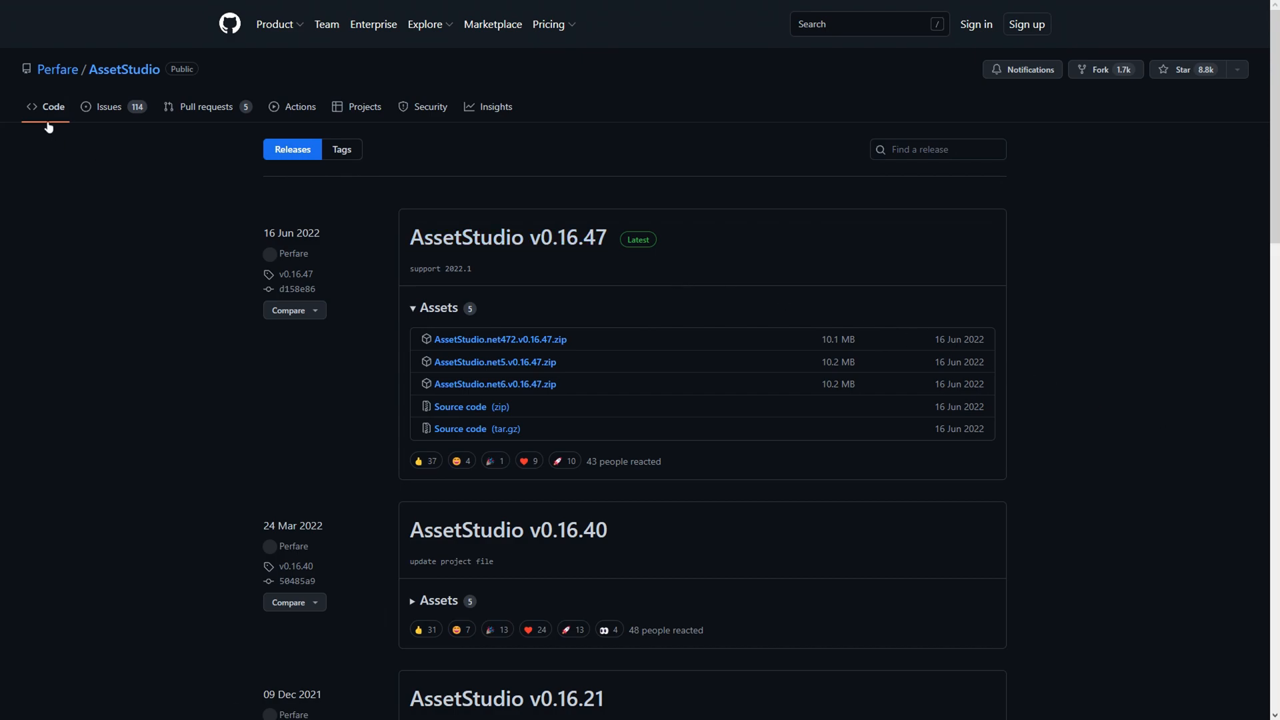
pyautogui.moveTo(1133, 192)
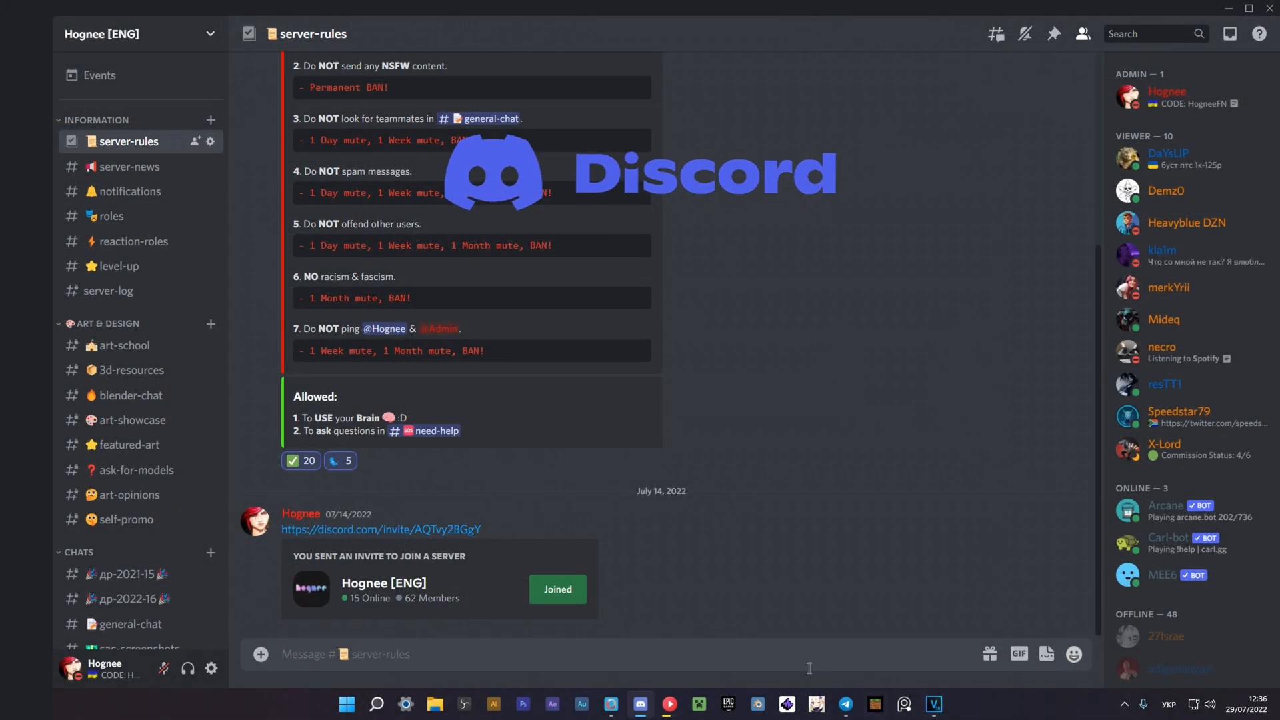
# Browse the 3d-resources, art-school and reaction-roles channels, then download the AssetStudio v0.16.47 net6 zip
pyautogui.click(130, 370)
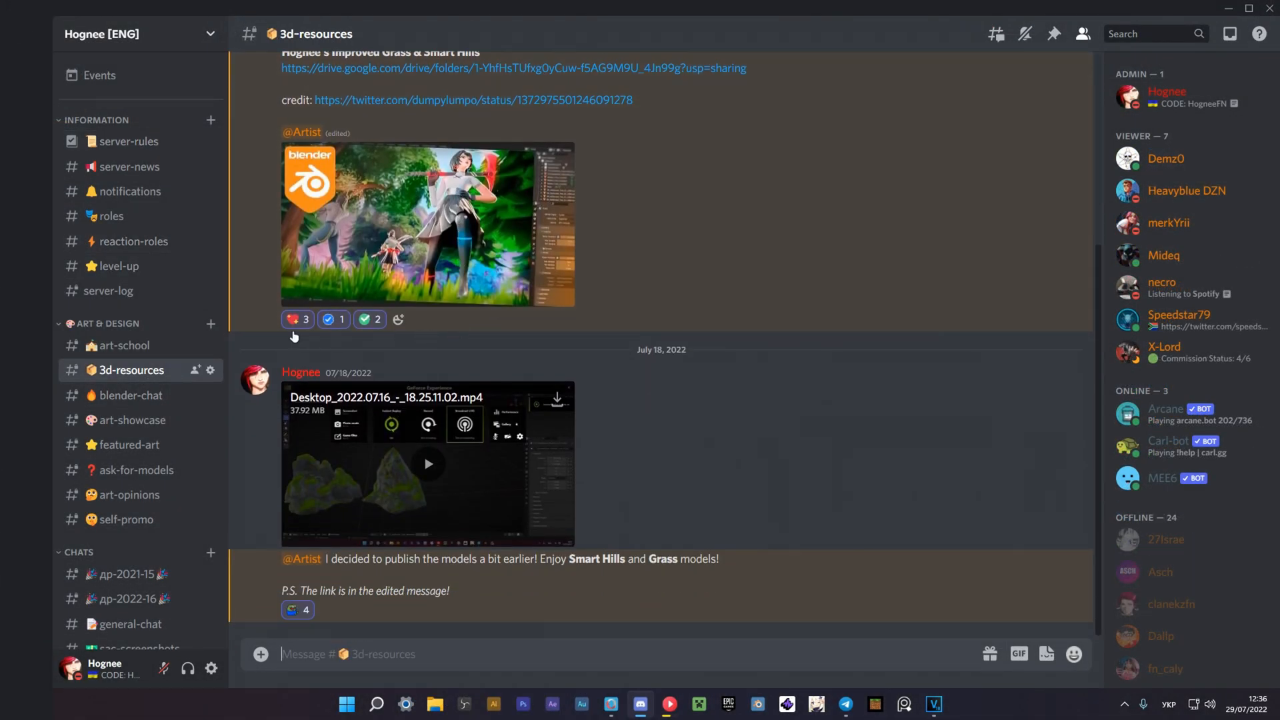
pyautogui.click(124, 345)
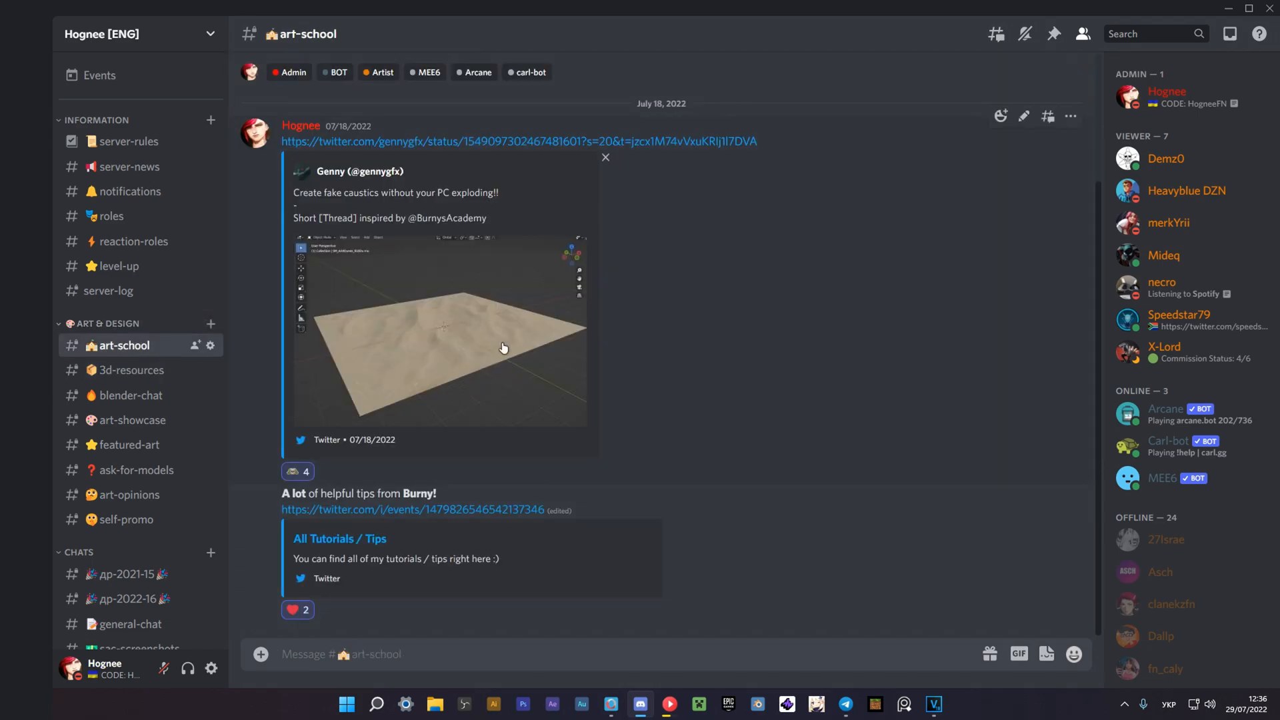
pyautogui.click(134, 241)
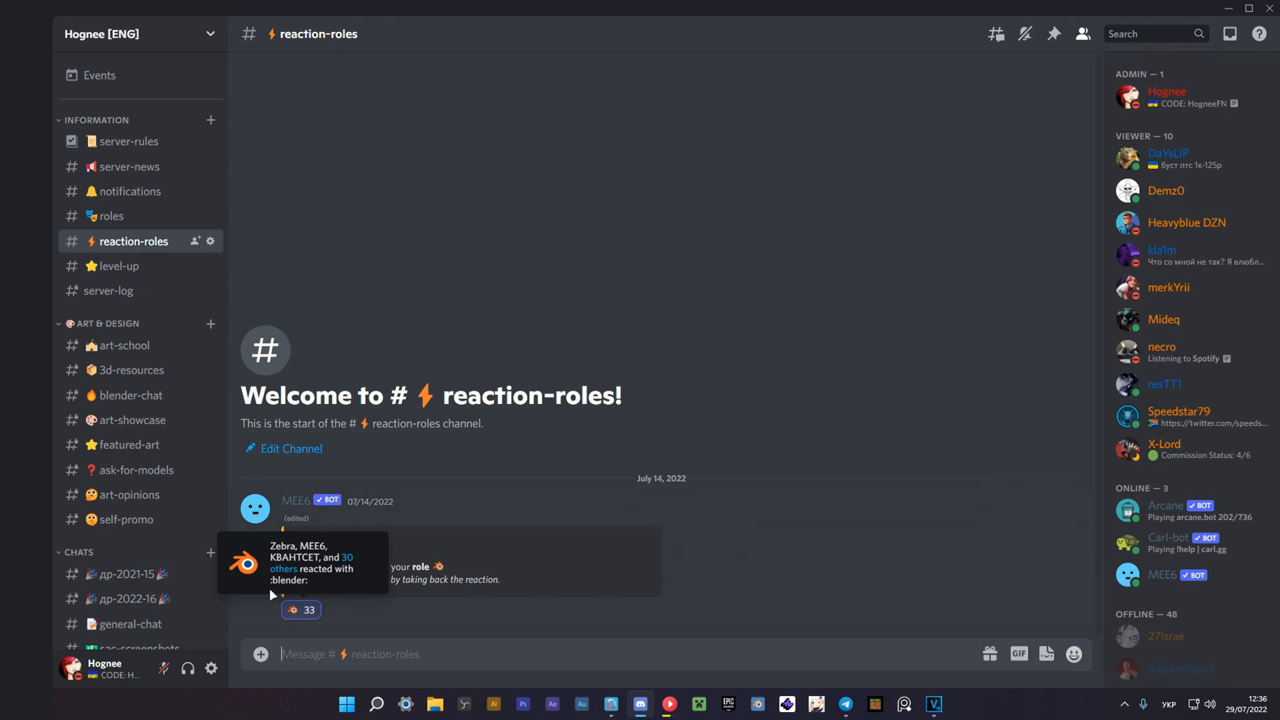
pyautogui.moveTo(114, 520)
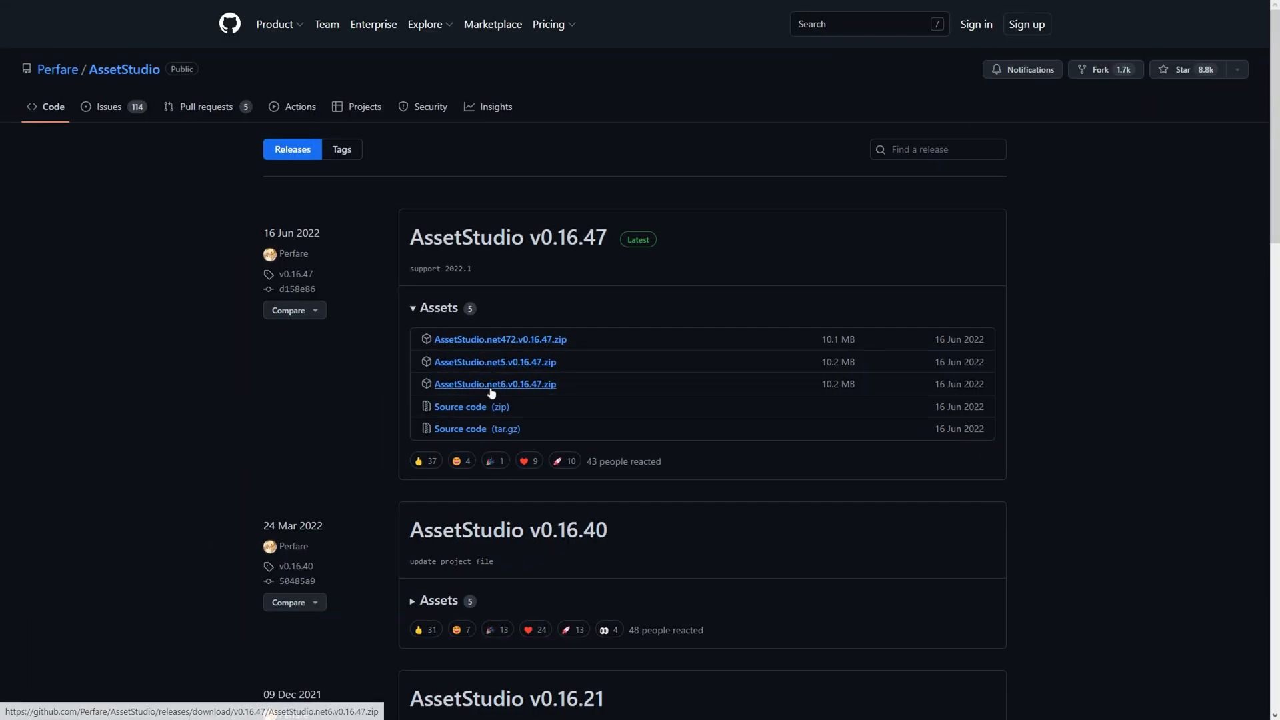
pyautogui.click(494, 383)
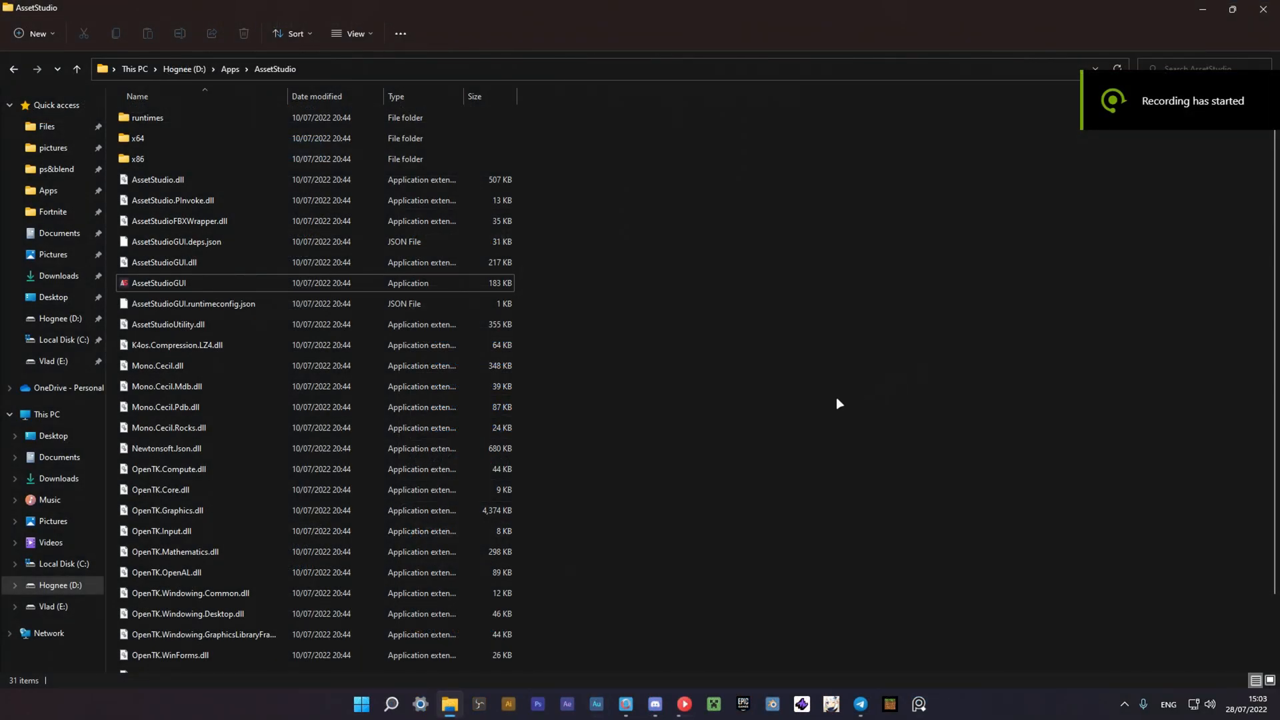
pyautogui.moveTo(392, 298)
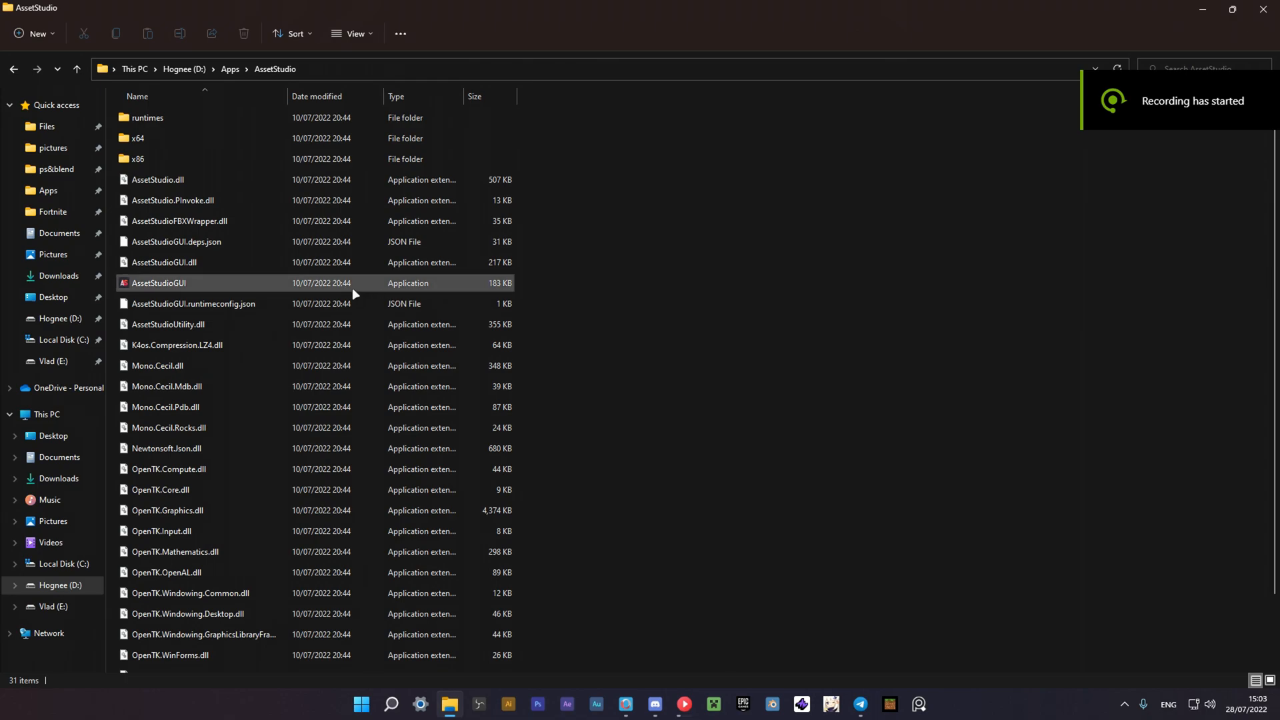
# Launch AssetStudioGUI from the D:\Apps\AssetStudio folder
pyautogui.doubleClick(159, 283)
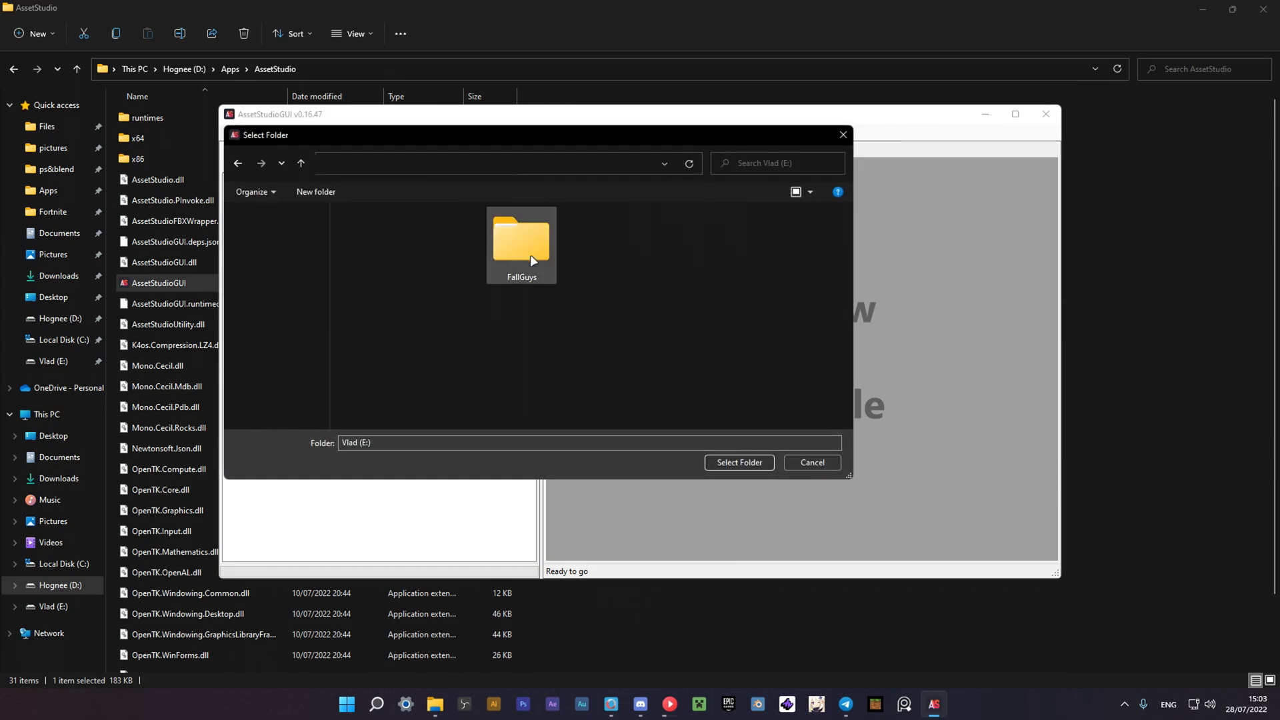
# Load the FallGuys_client_game_Data folder from the FallGuys directory on drive E
pyautogui.doubleClick(521, 241)
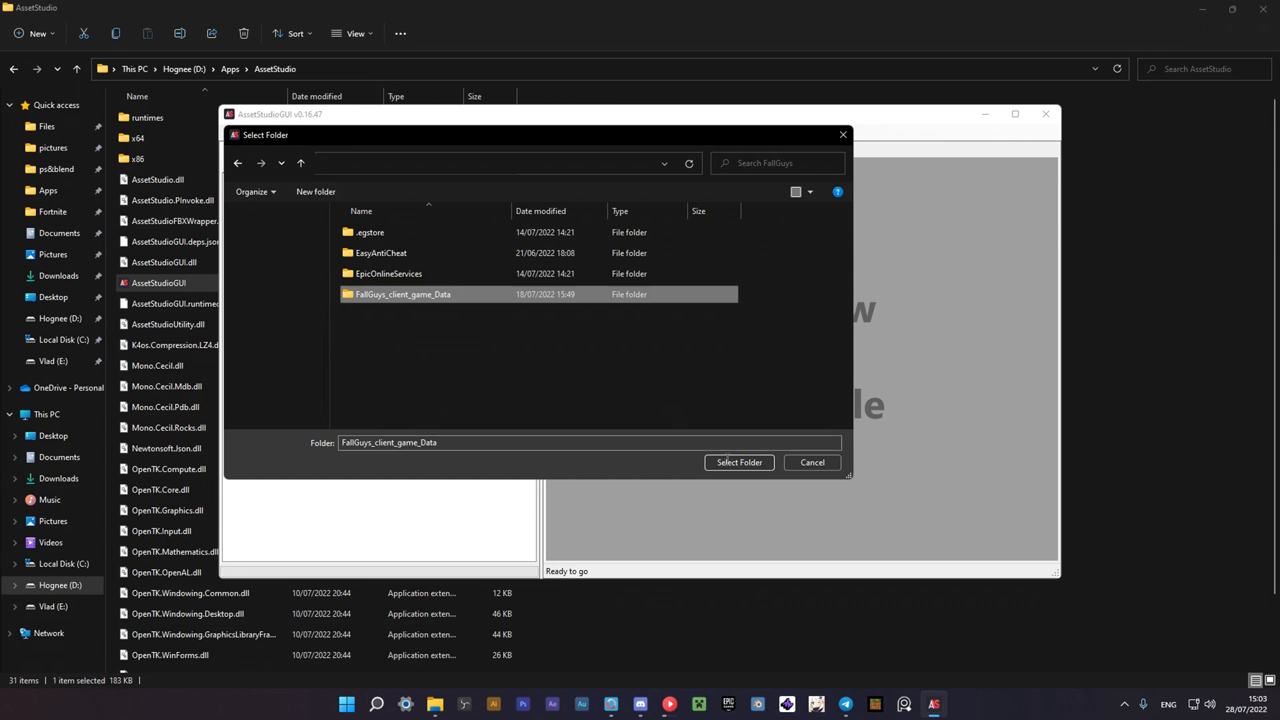
pyautogui.click(738, 462)
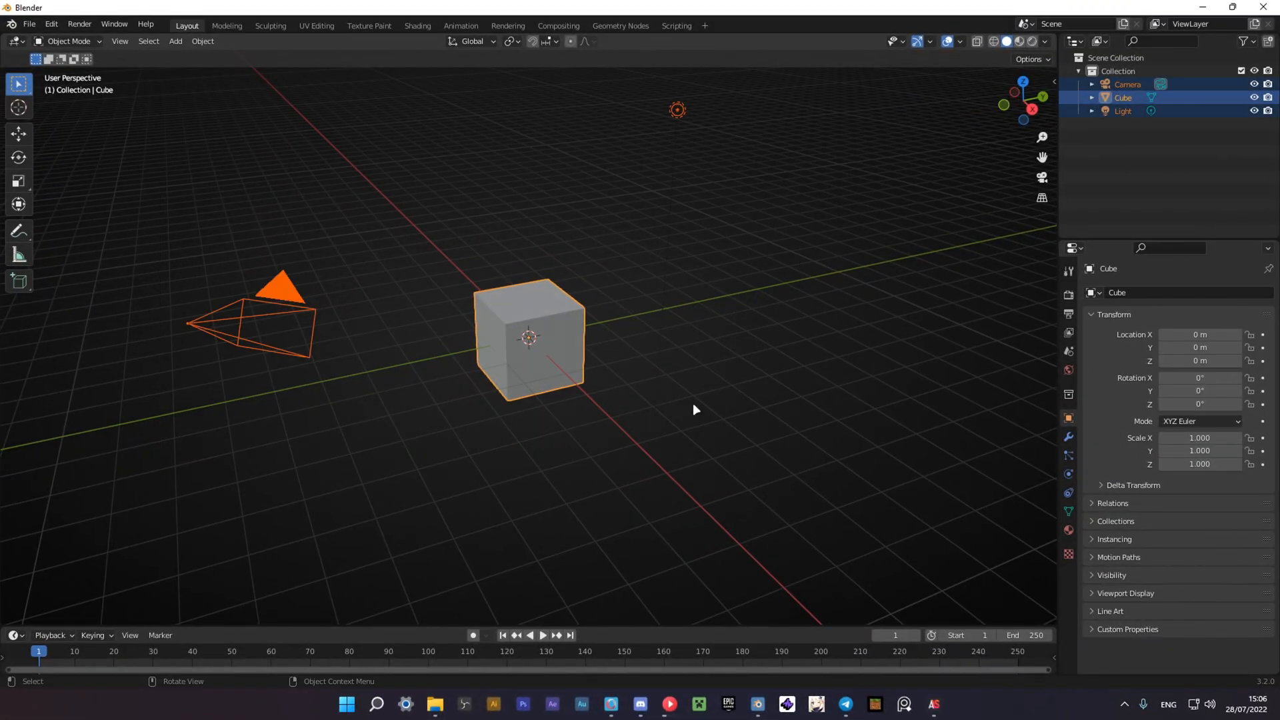
# Delete the default camera, cube and light from the scene
pyautogui.rightClick(695, 410)
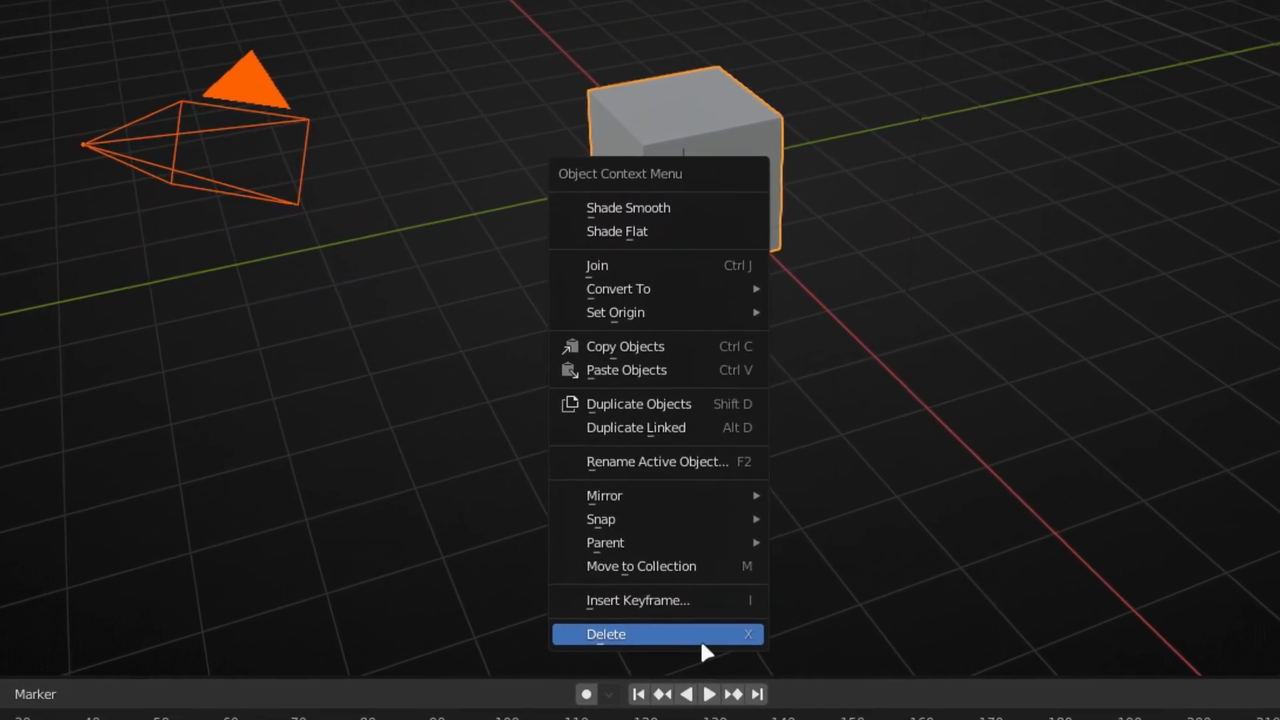
pyautogui.click(606, 633)
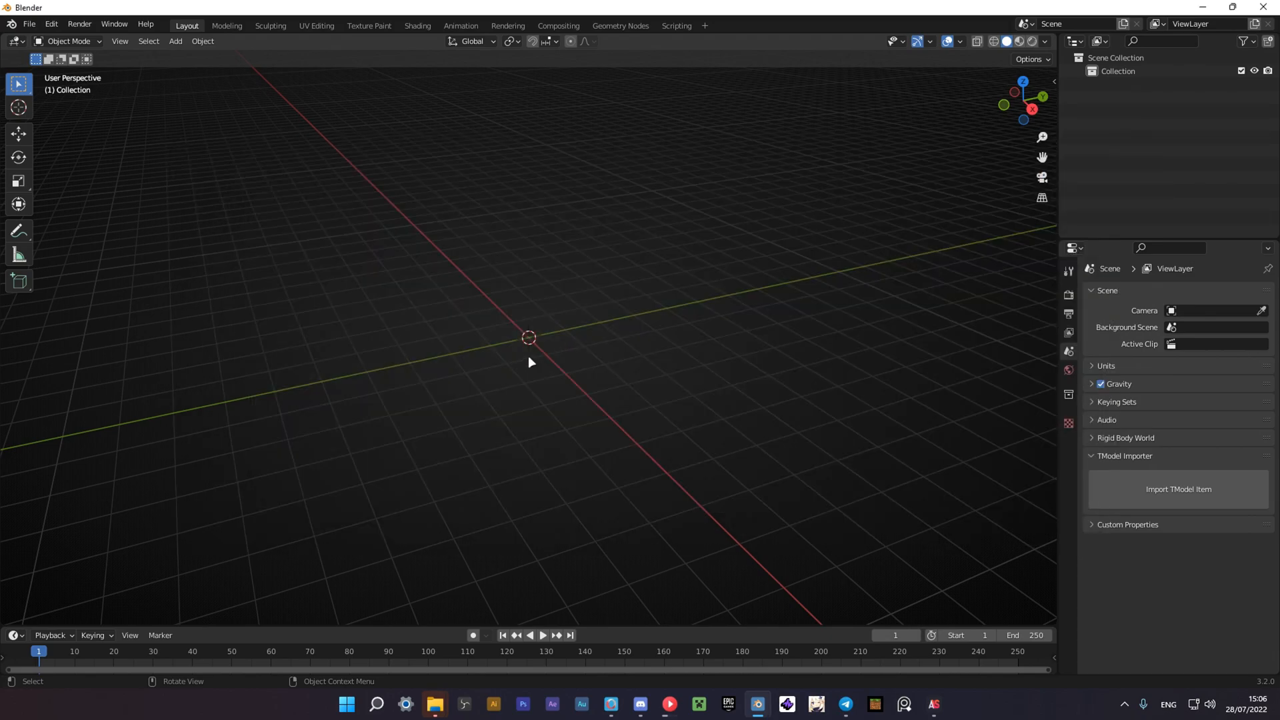
pyautogui.click(1177, 489)
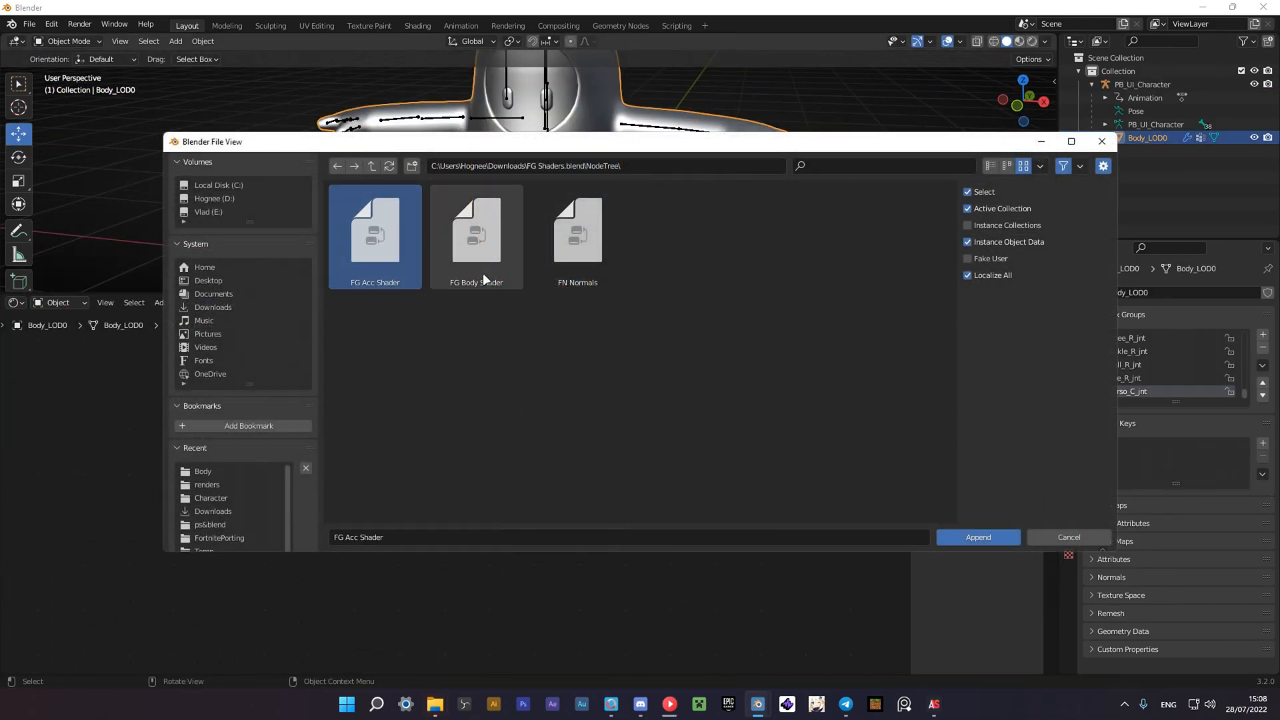
# Append FG Acc Shader, FG Body Shader and FN Normals from FG Shaders.blend/NodeTree
pyautogui.click(576, 237)
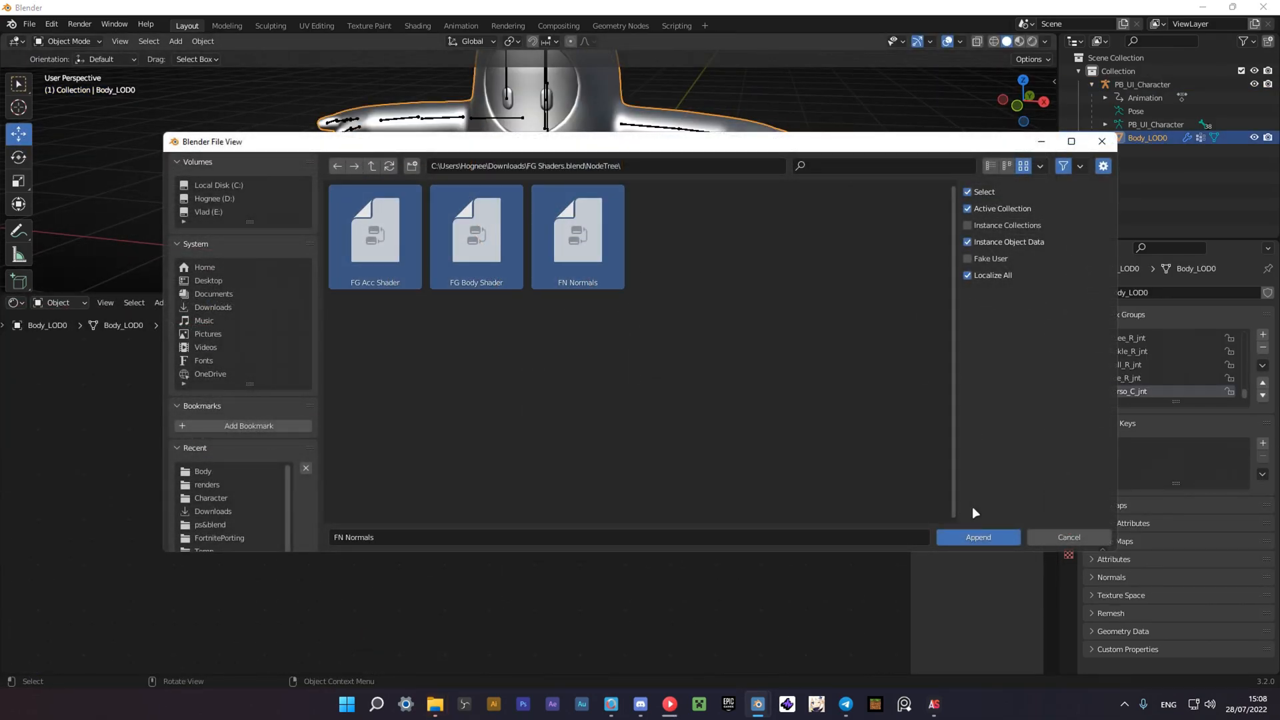
pyautogui.click(976, 536)
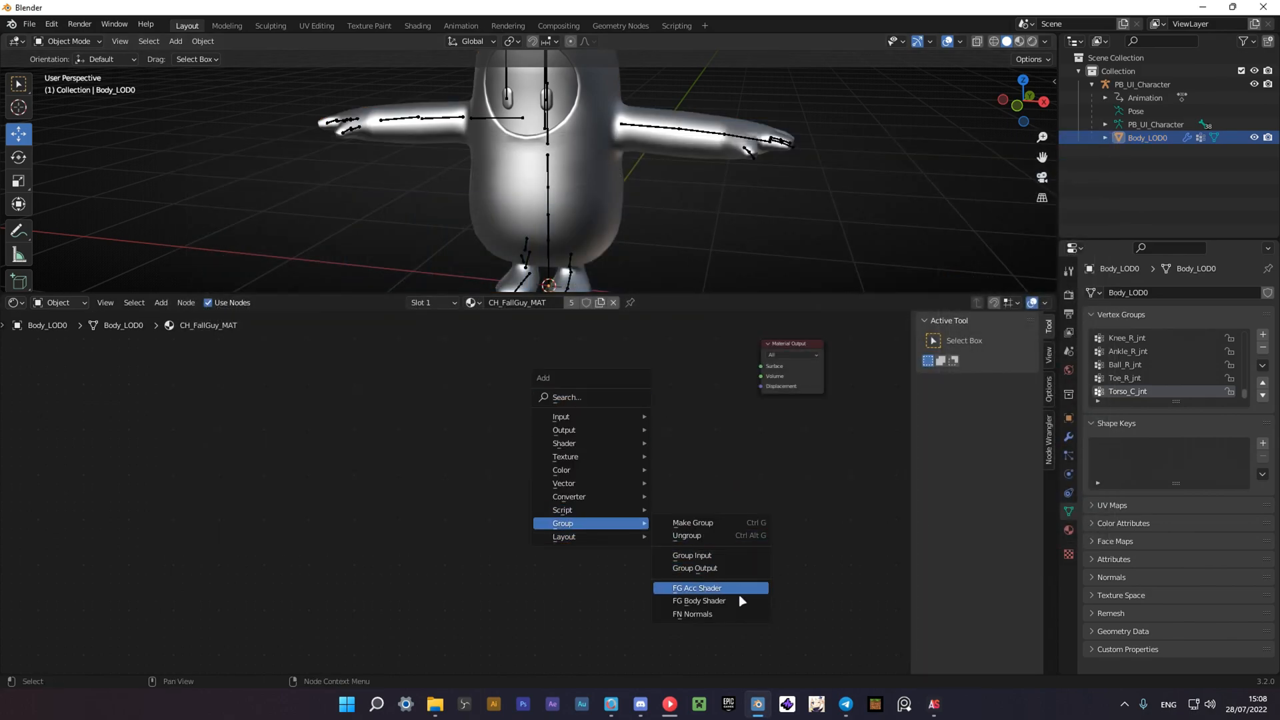
# Add the FG Body Shader group to CH_FallGuy_MAT, wired to its textures and Material Output
pyautogui.click(698, 600)
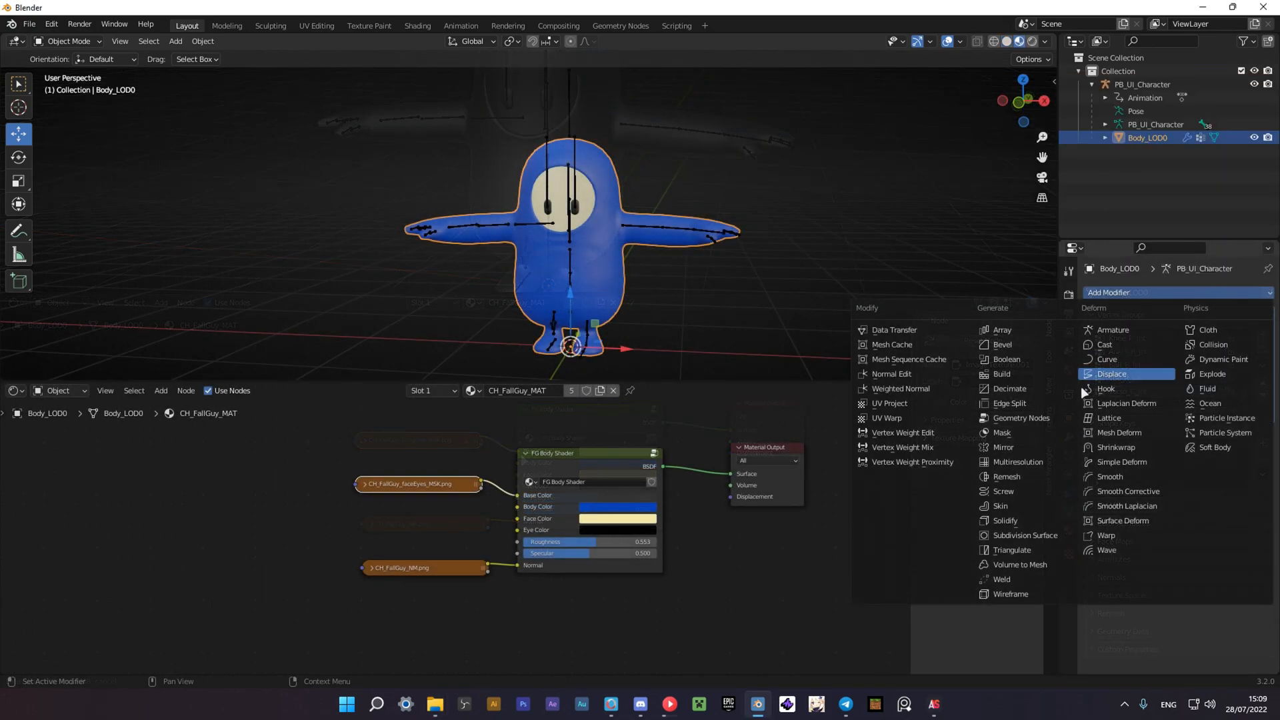
pyautogui.moveTo(1127, 505)
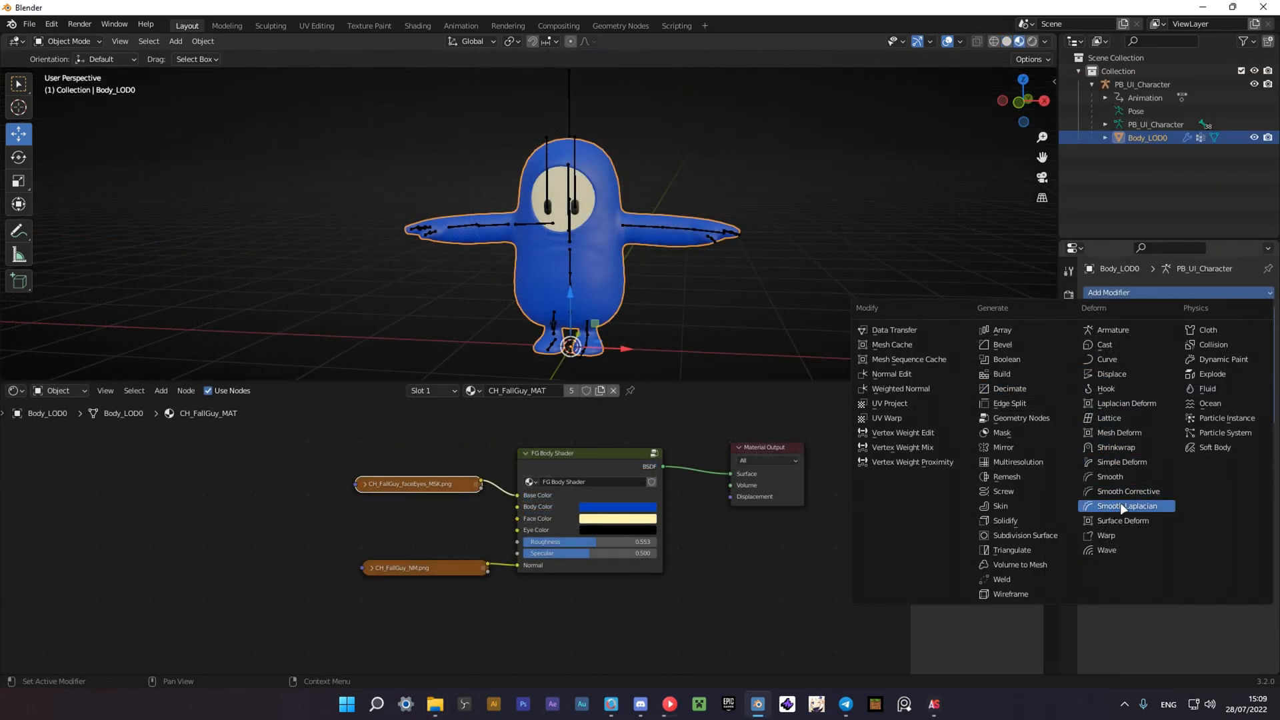
# Add a Smooth Corrective deform modifier to Body_LOD0 below its armature modifier
pyautogui.click(1128, 490)
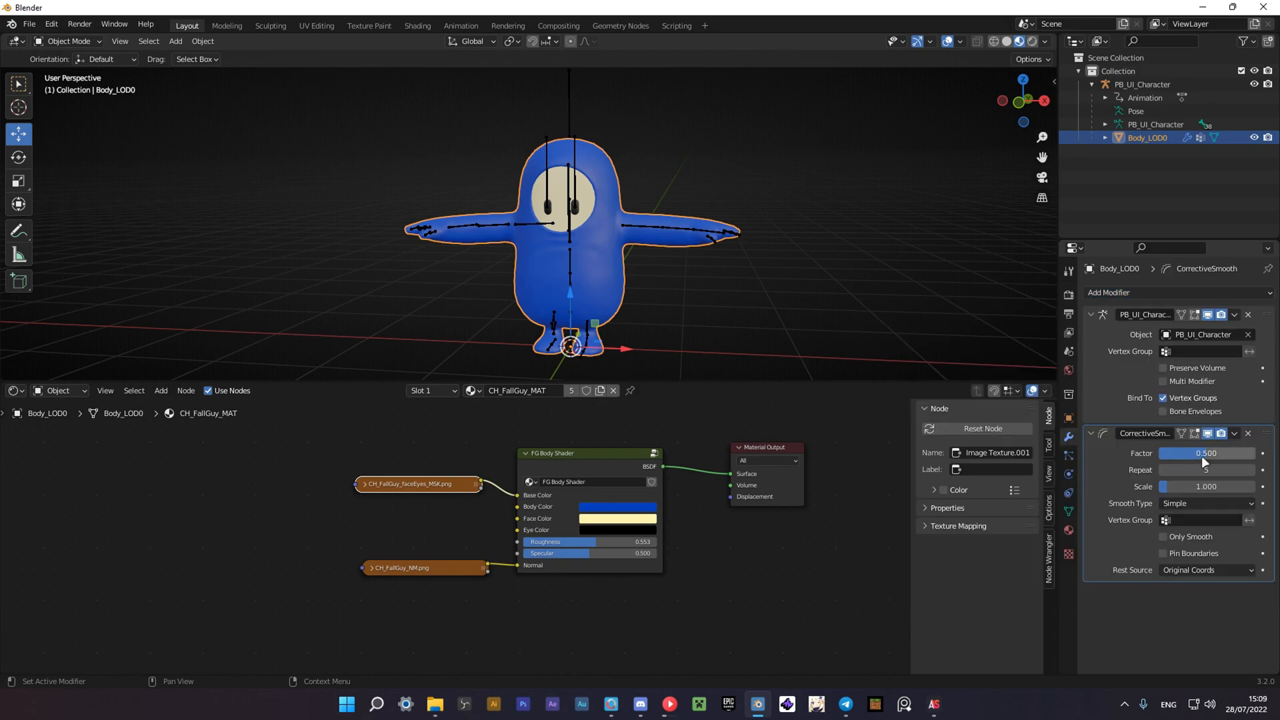